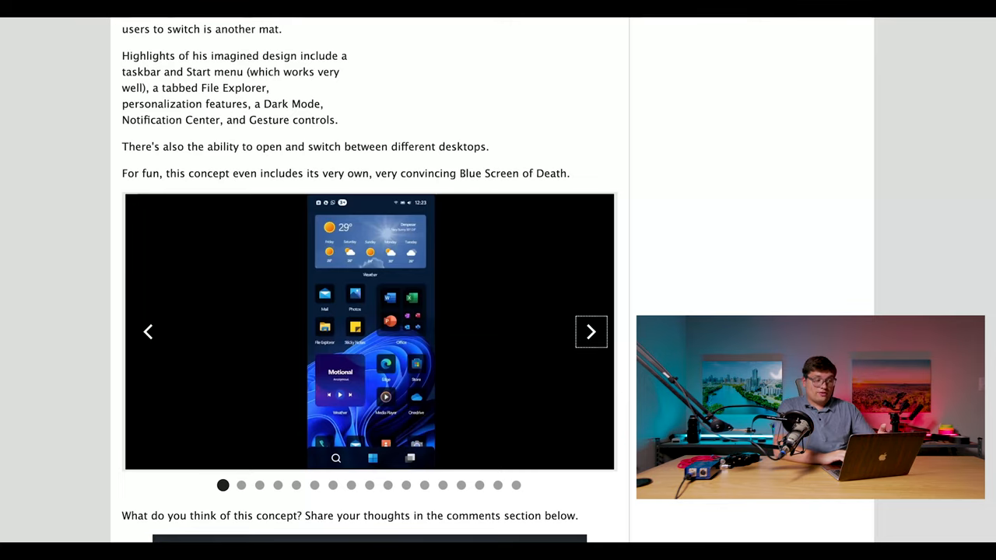
- Advance the Windows 11 mobile concept gallery six slides forward, reaching the embedded video below
left_click(591, 331)
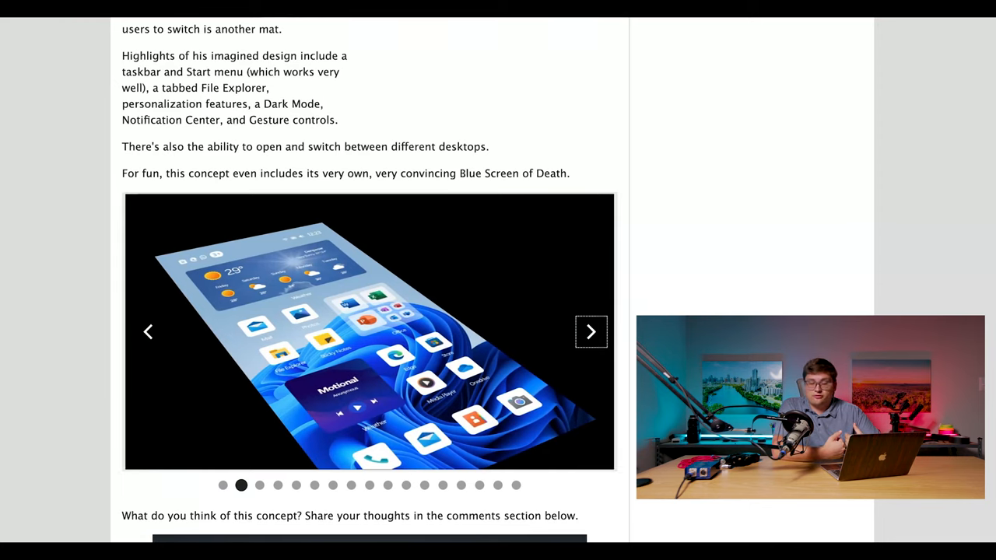
left_click(590, 332)
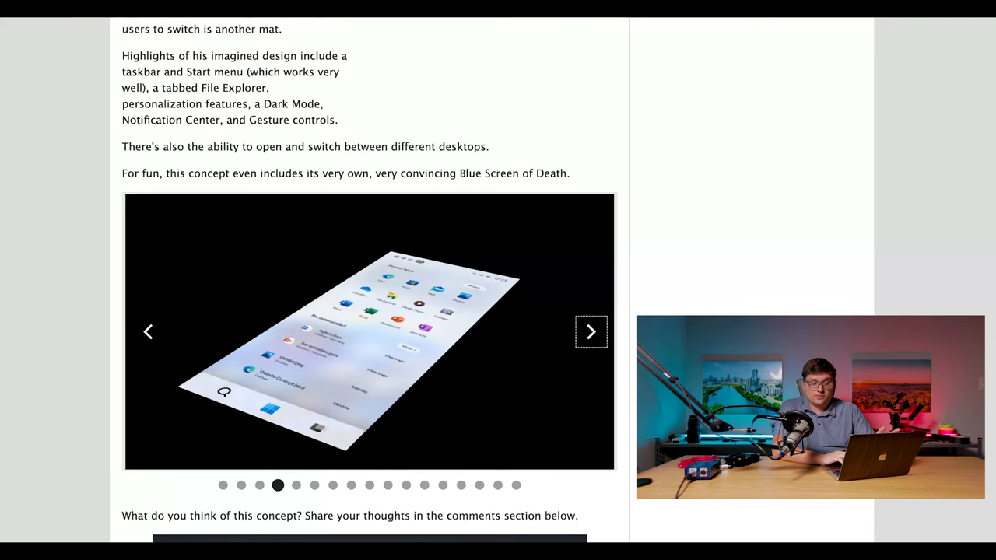
left_click(592, 331)
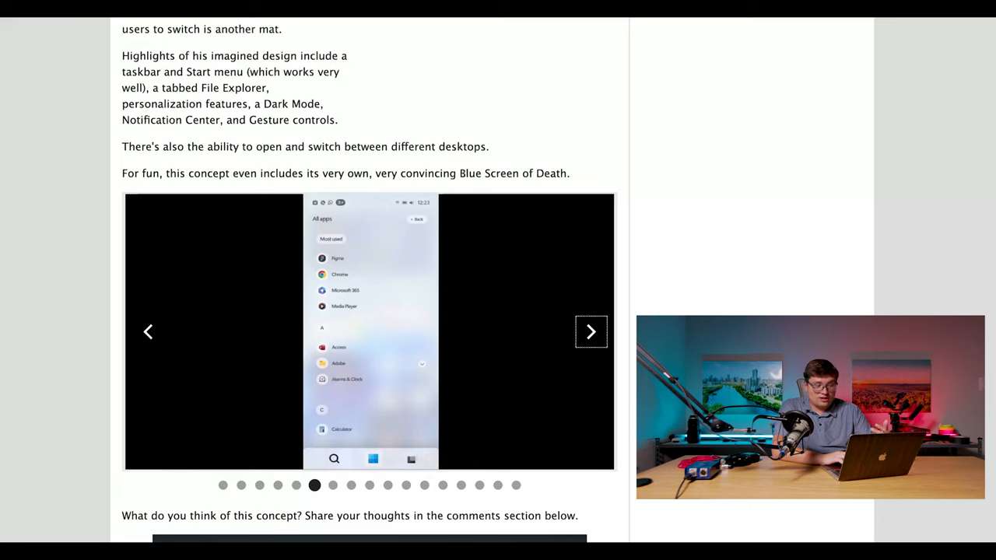
left_click(591, 332)
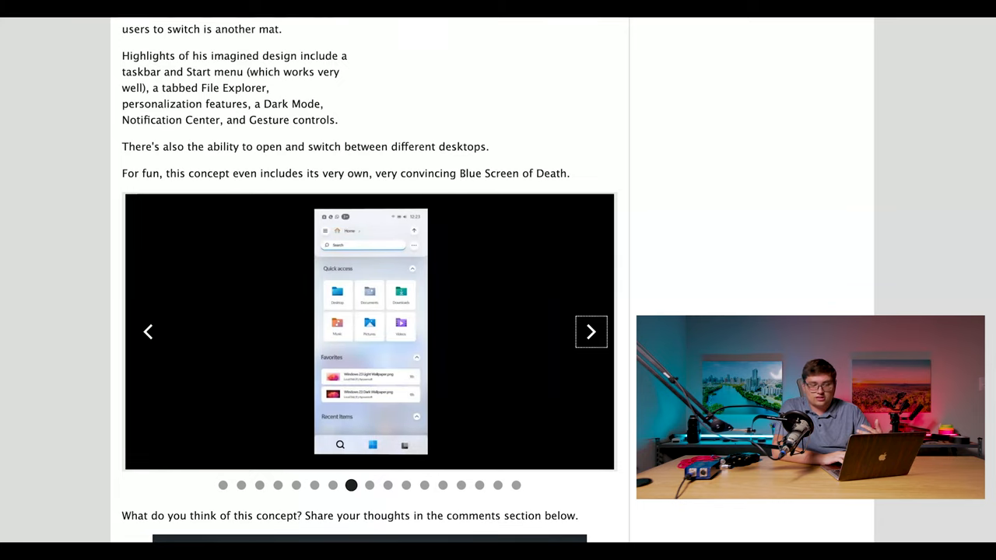
left_click(591, 331)
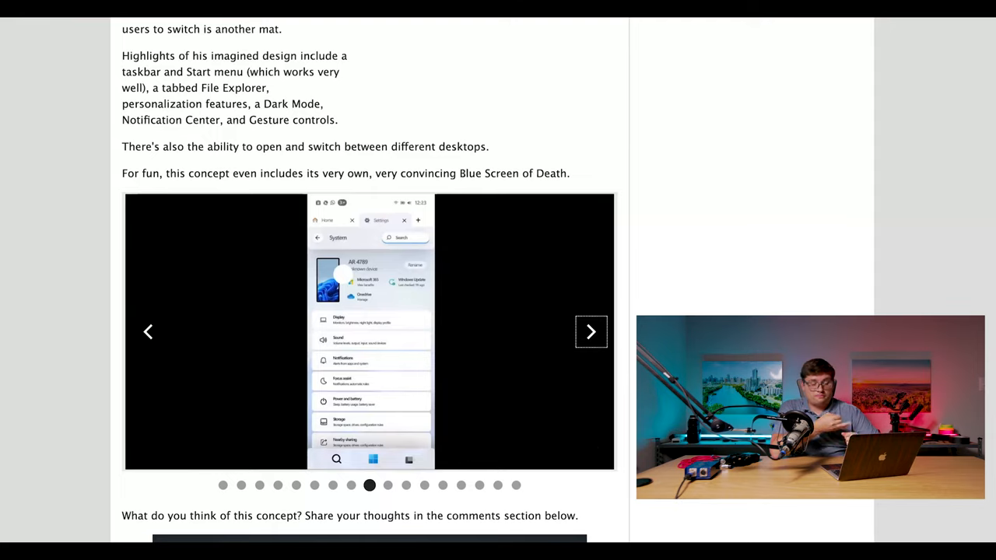
left_click(591, 331)
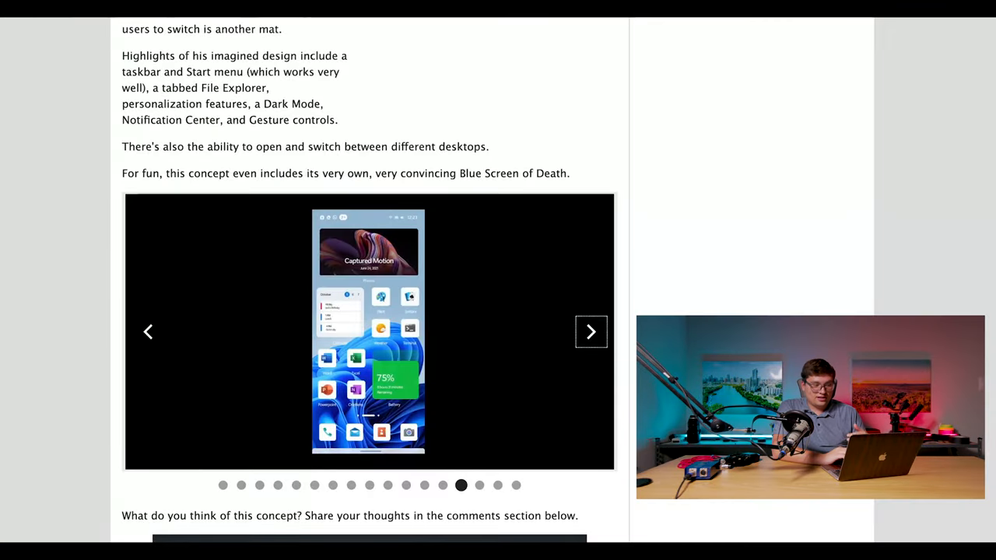
scroll("down", 3)
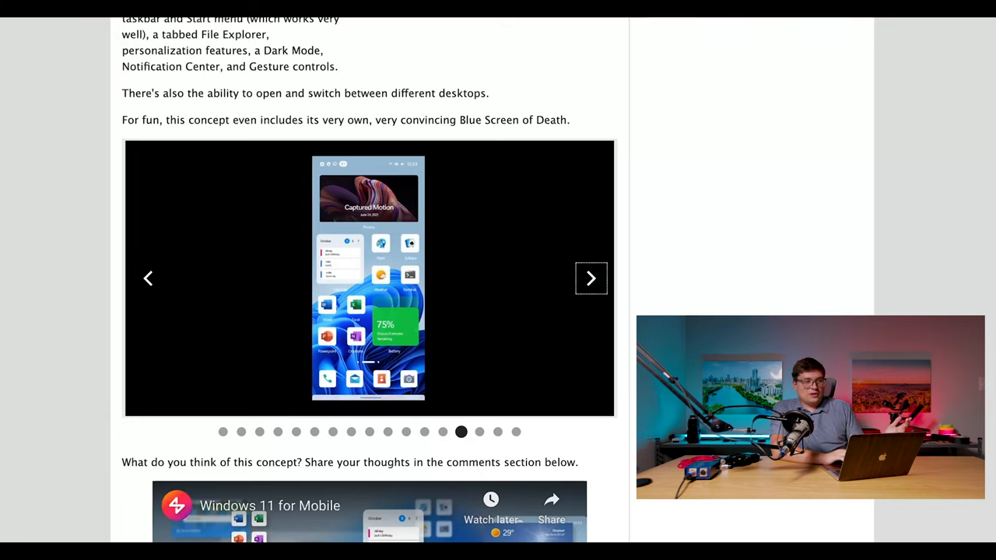
- Advance the concept gallery two more slides toward its final images
left_click(592, 277)
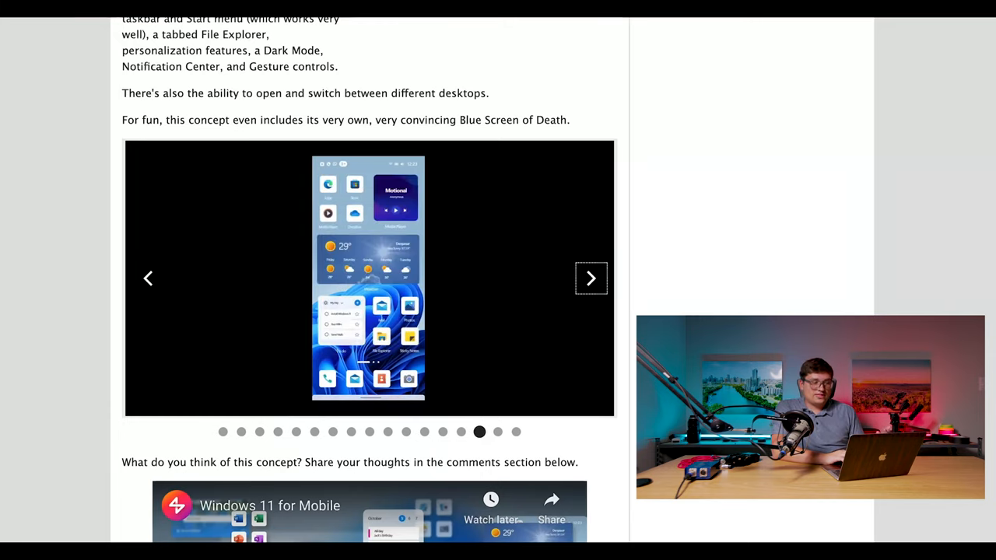
left_click(591, 279)
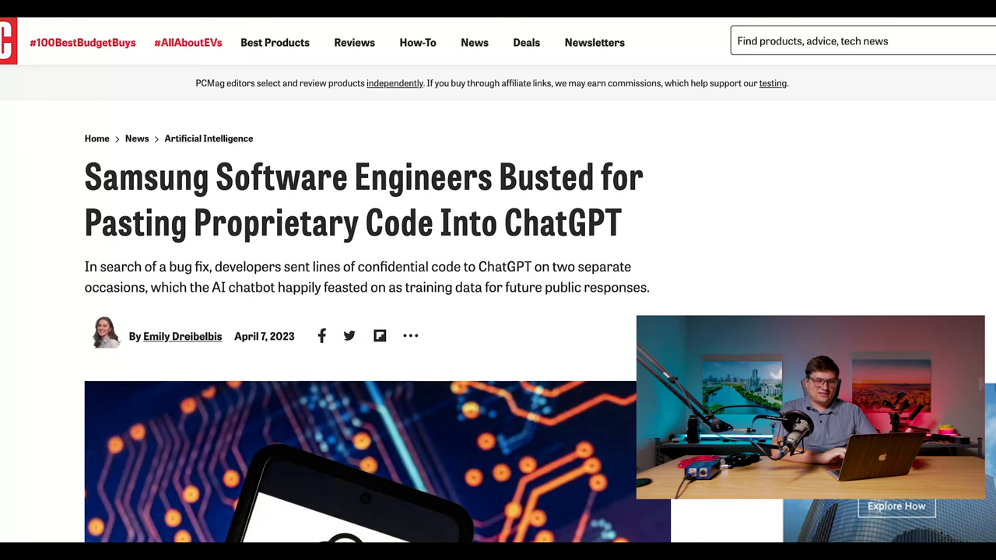
scroll("down", 3)
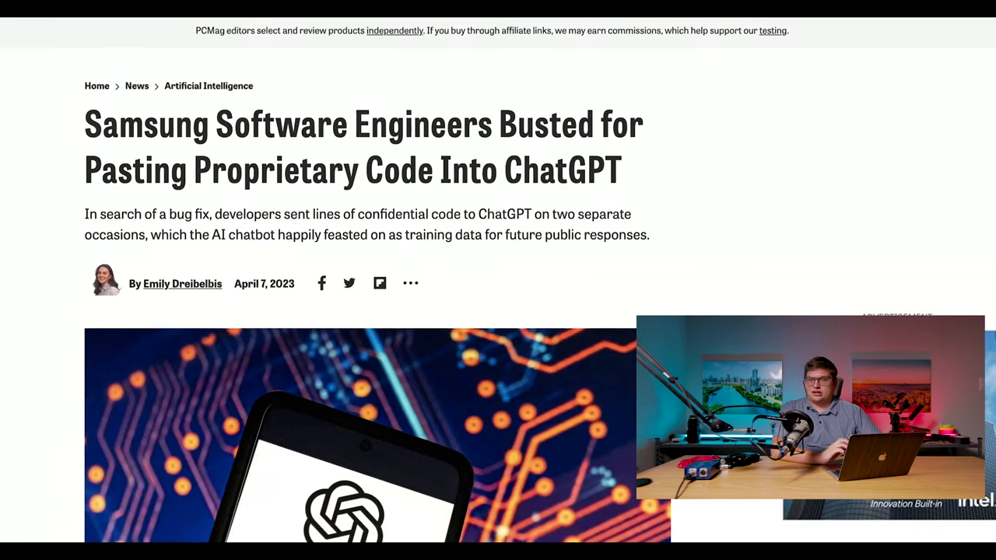
scroll("down", 3)
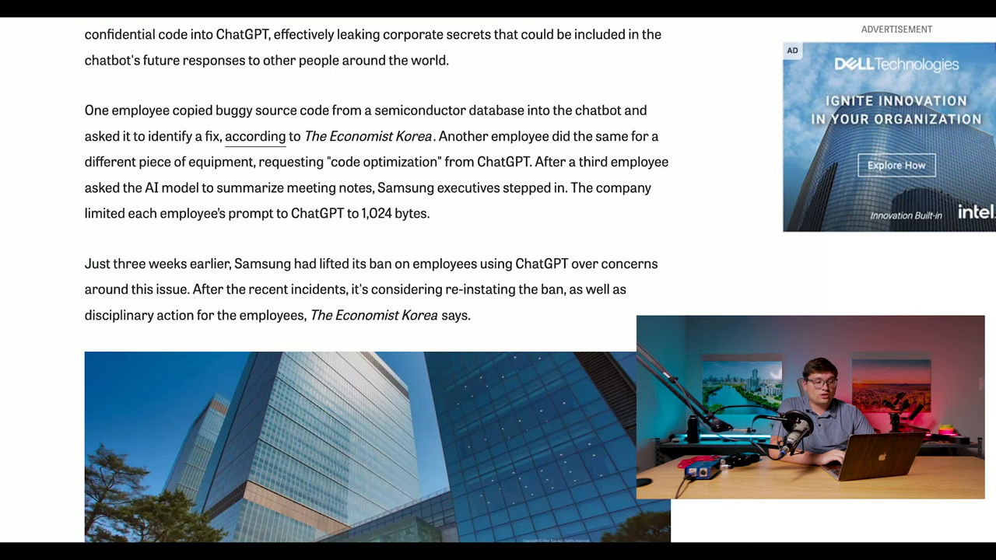
scroll("down", 3)
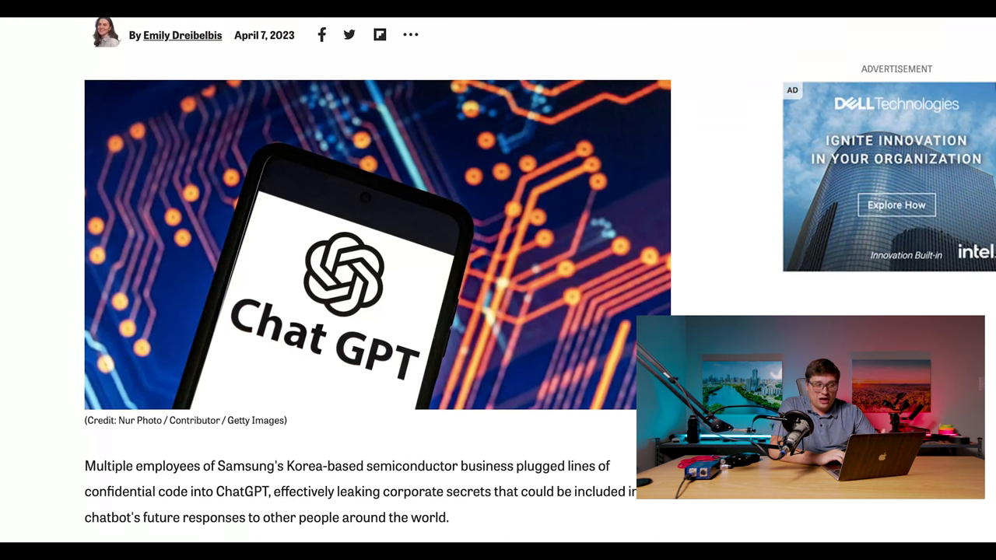
scroll("up", 3)
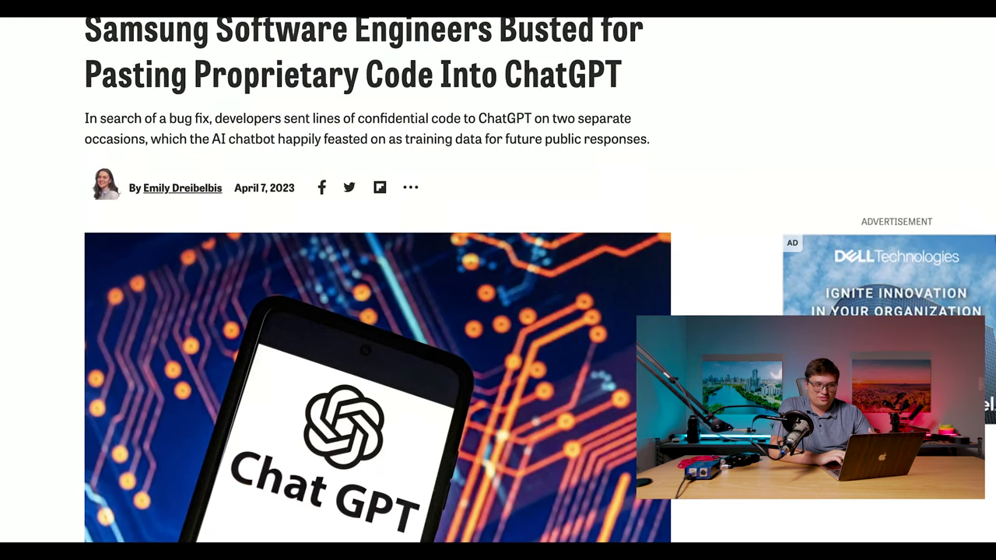
scroll("down", 3)
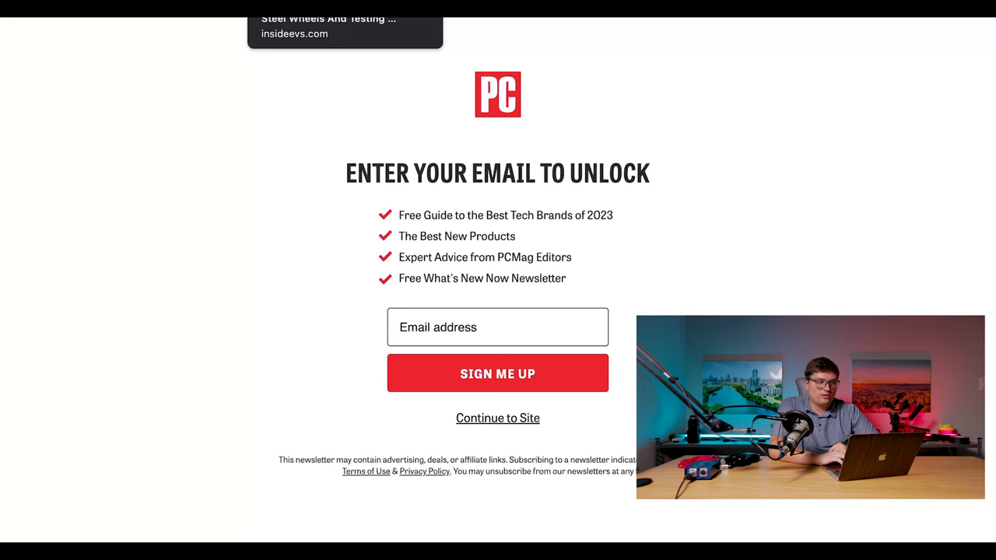
- Switch to the InsideEVs tab with the Tesla Cybertruck steel wheels article
left_click(498, 417)
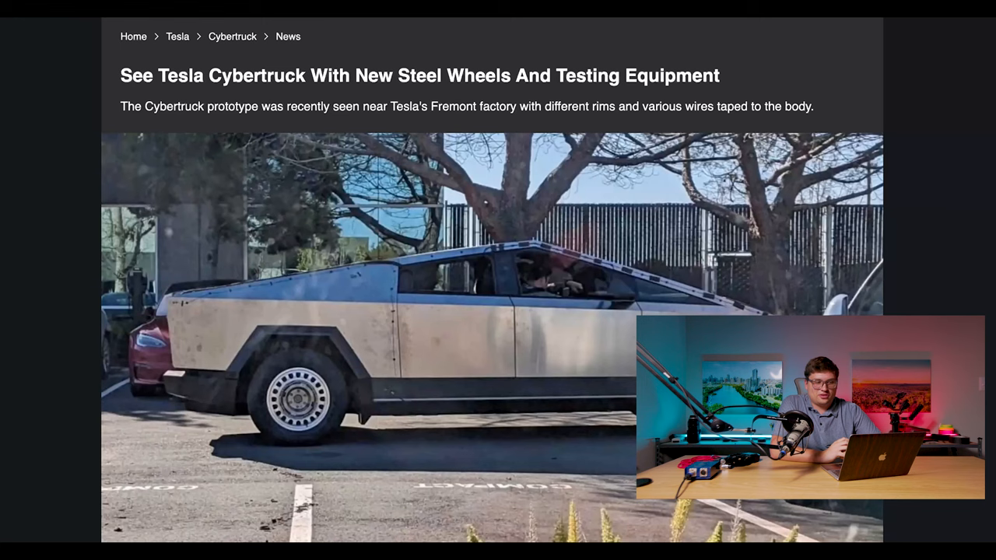
- Read down the Cybertruck article past its spy photos and dismiss the 'Never Miss Out!' popup
scroll("down", 3)
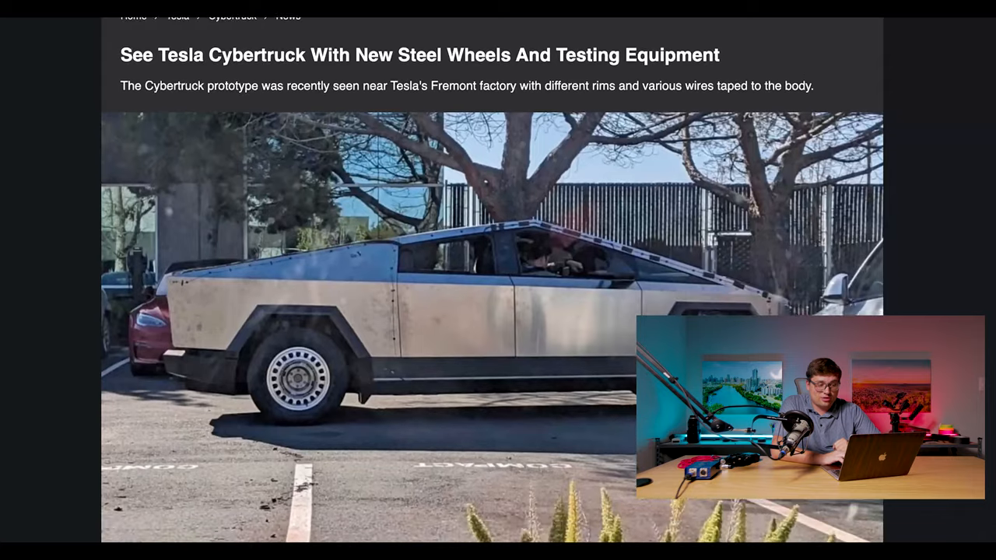
scroll("down", 3)
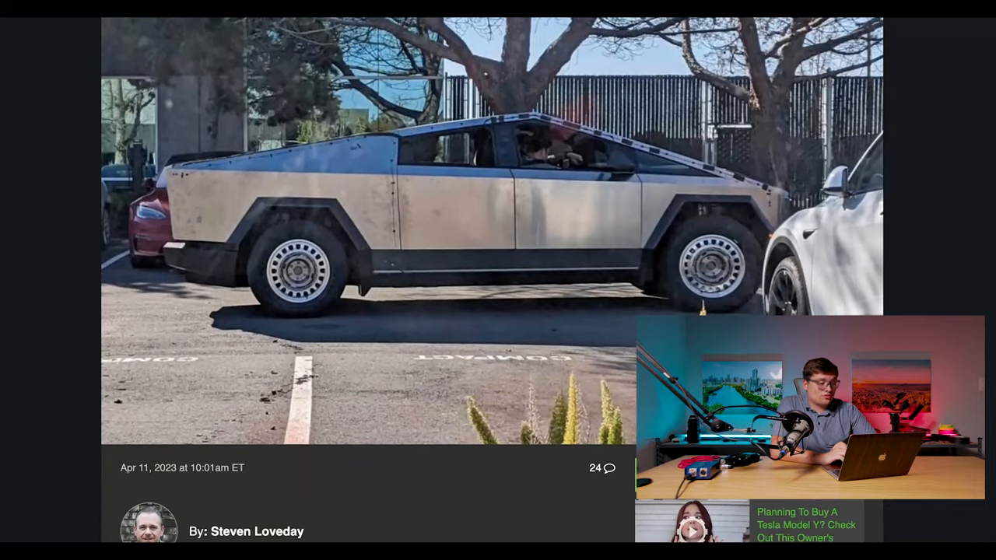
scroll("down", 3)
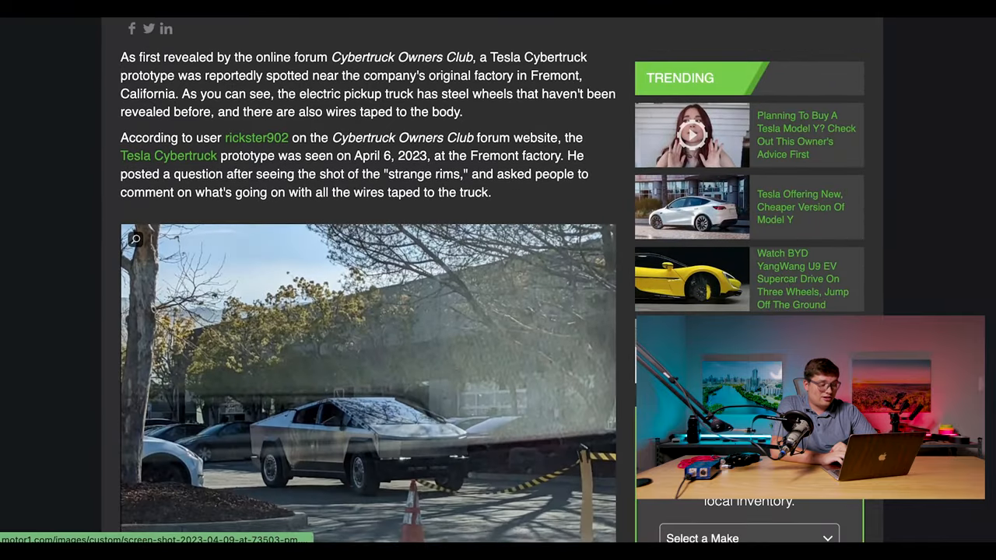
scroll("down", 3)
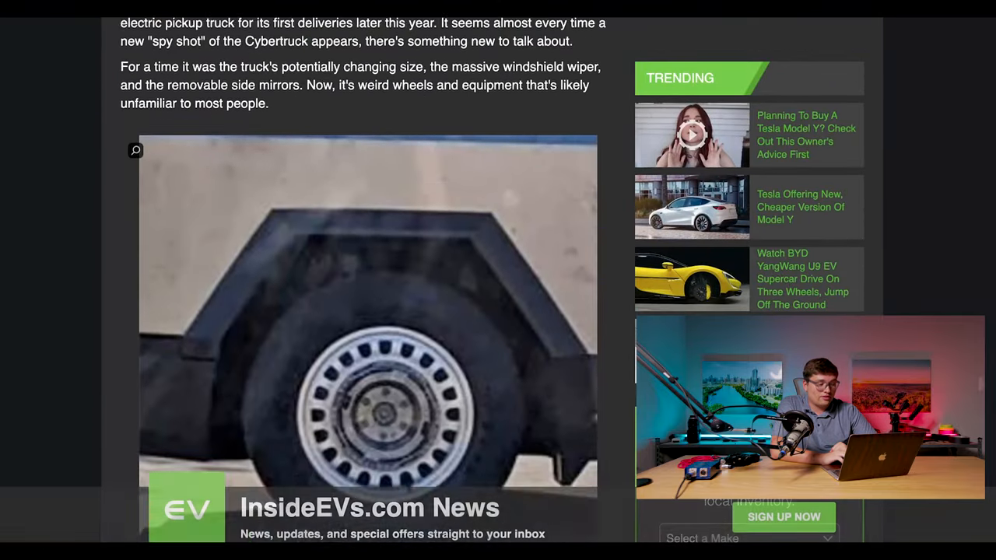
scroll("down", 3)
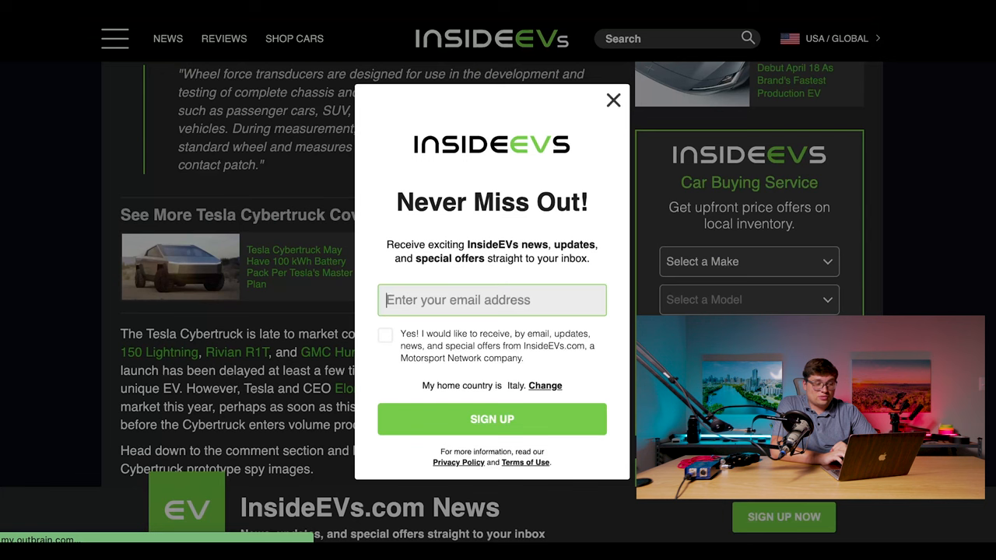
left_click(613, 99)
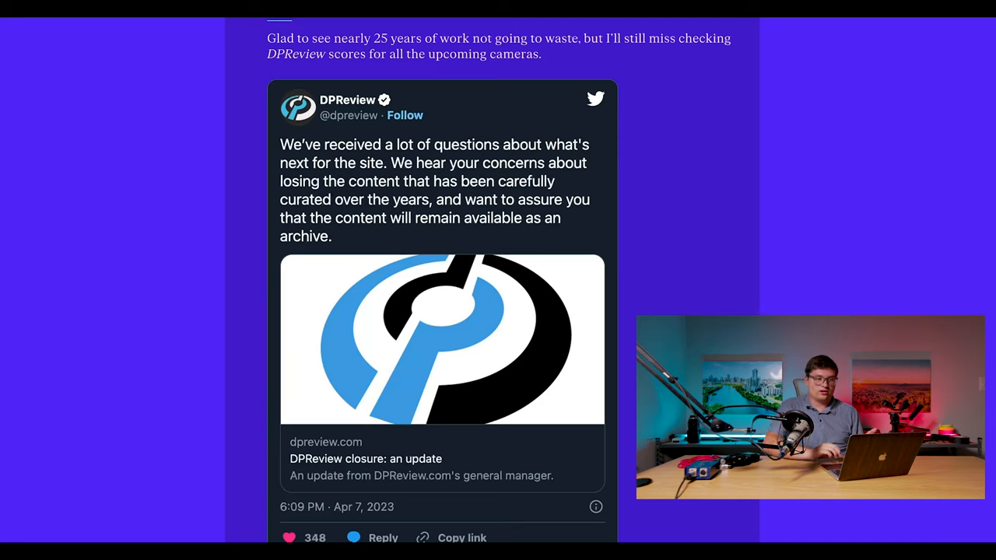
scroll("up", 3)
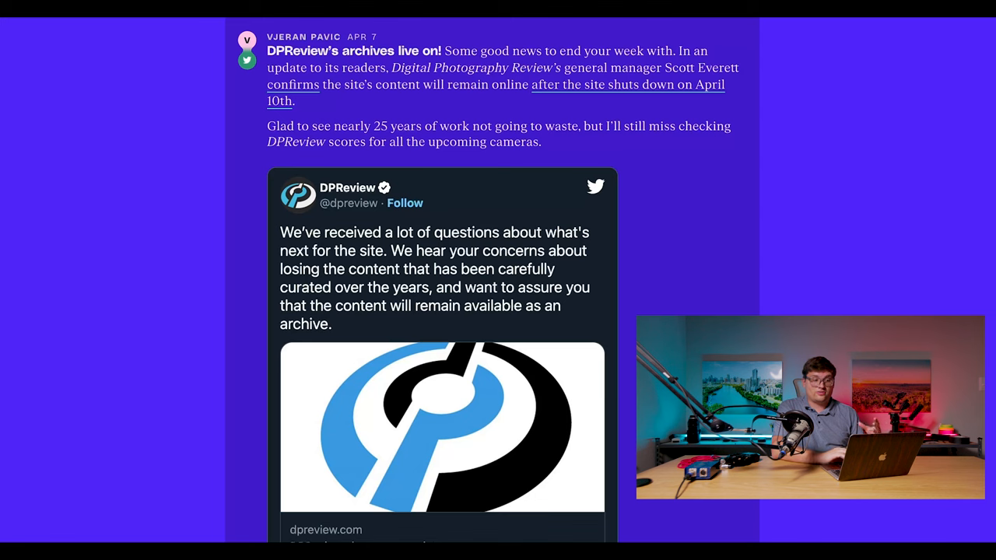
scroll("down", 3)
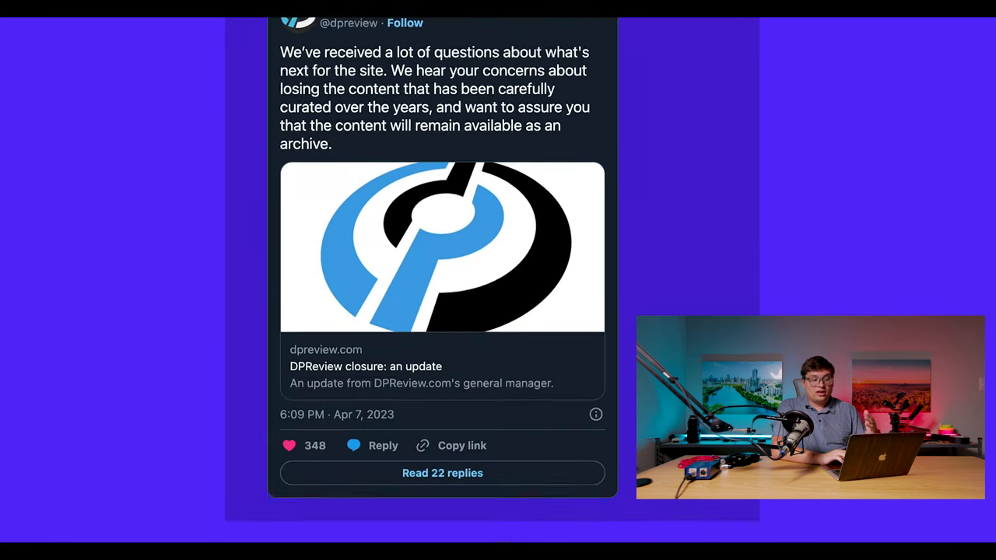
scroll("up", 3)
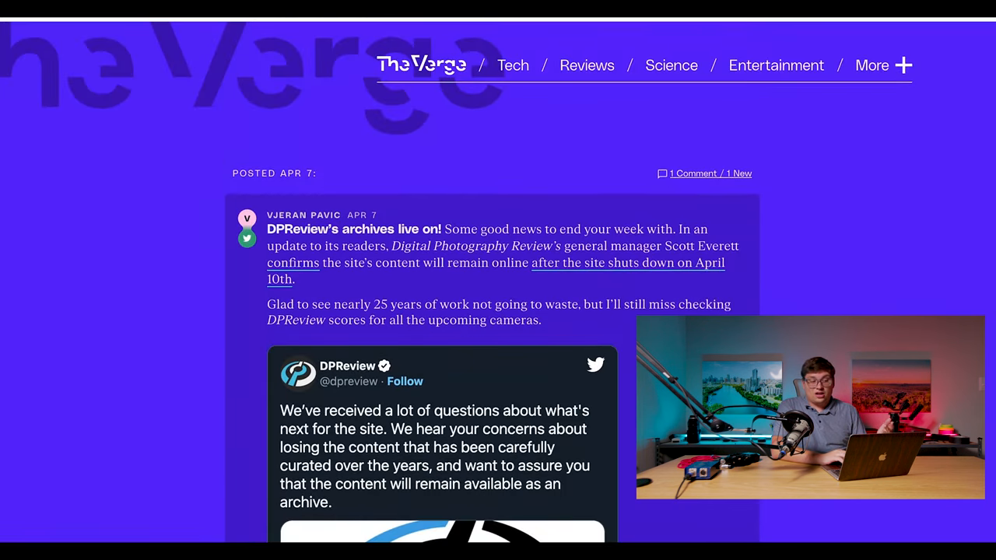
scroll("down", 3)
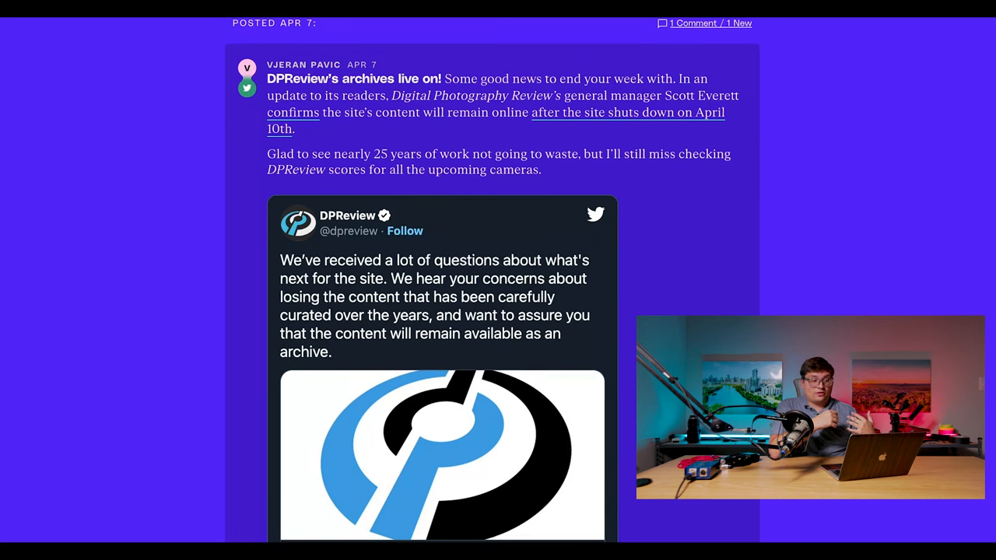
scroll("down", 3)
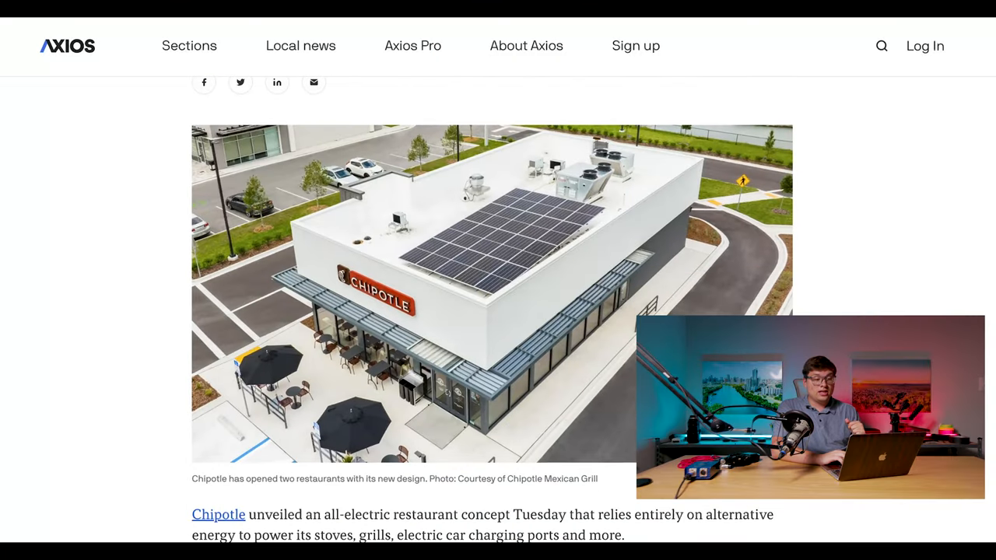
scroll("down", 3)
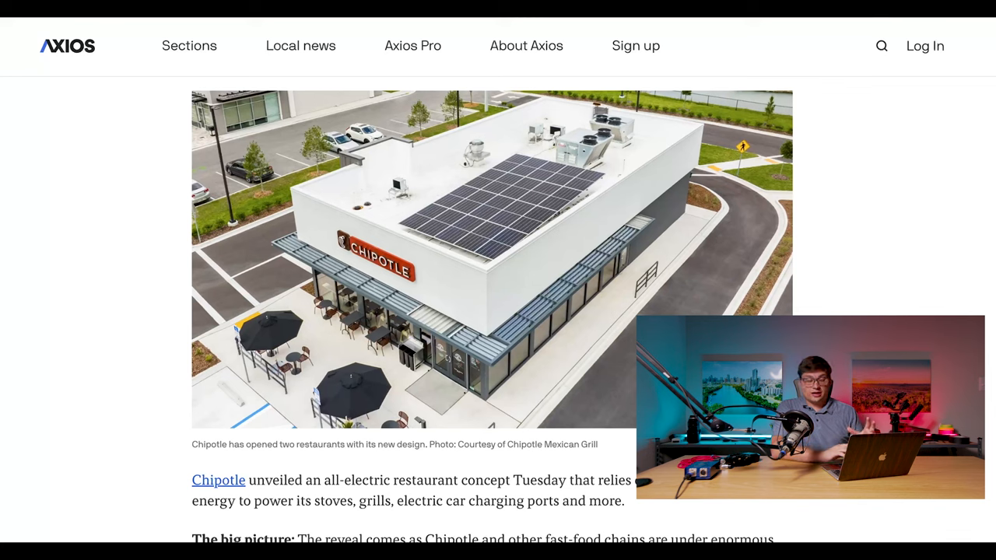
scroll("down", 3)
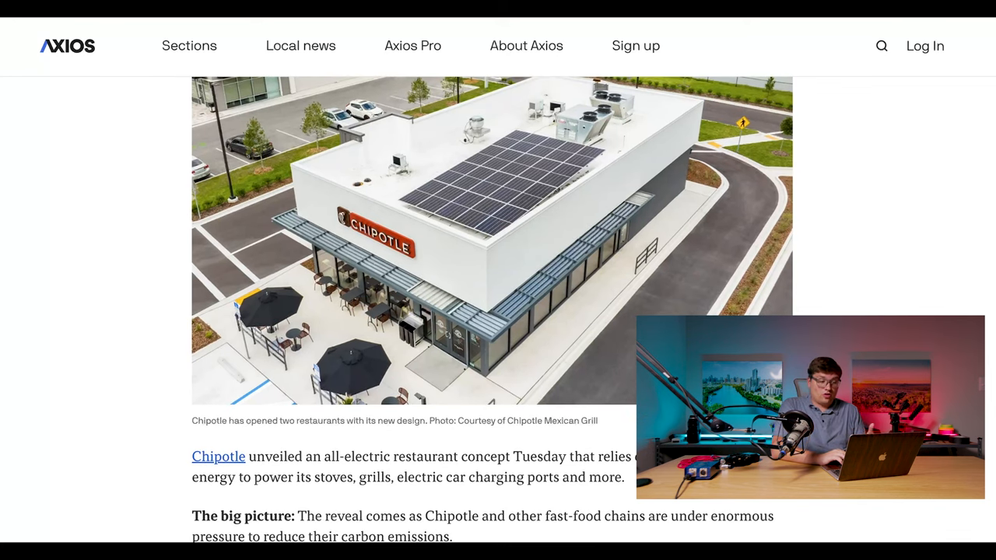
scroll("down", 3)
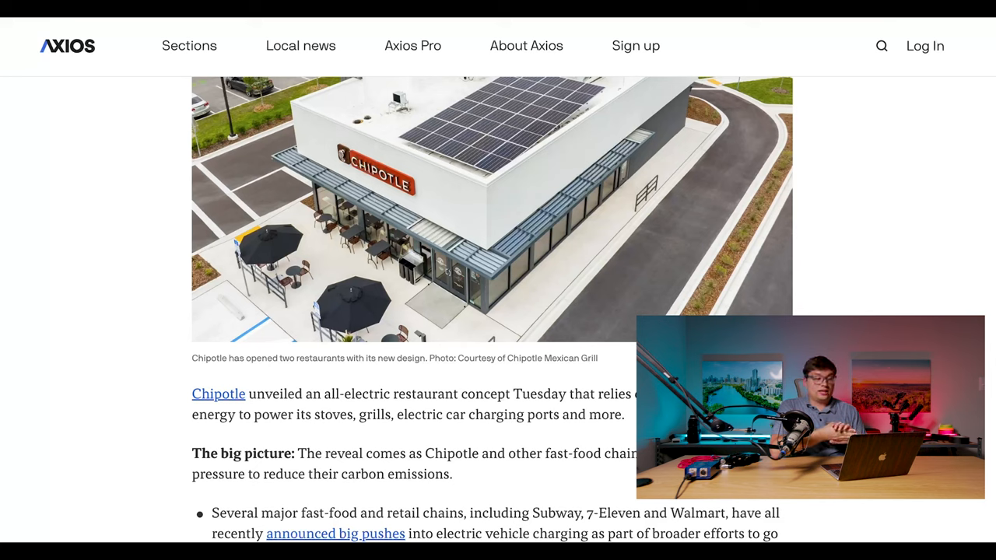
scroll("down", 3)
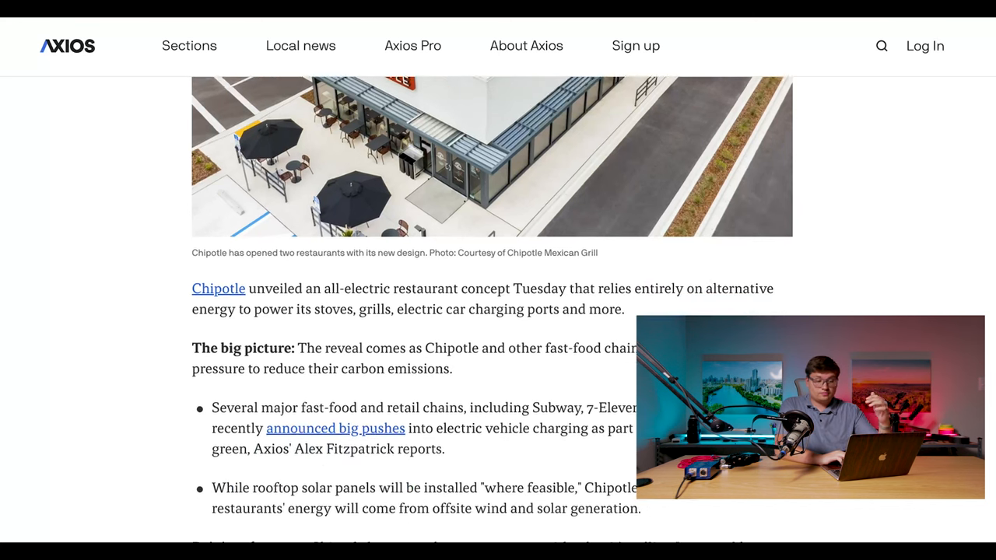
scroll("down", 3)
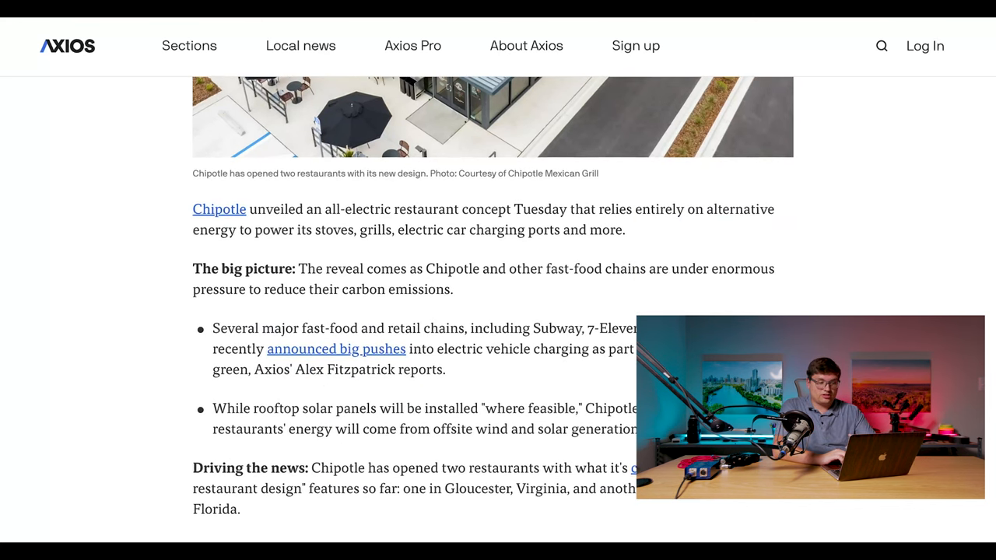
scroll("down", 3)
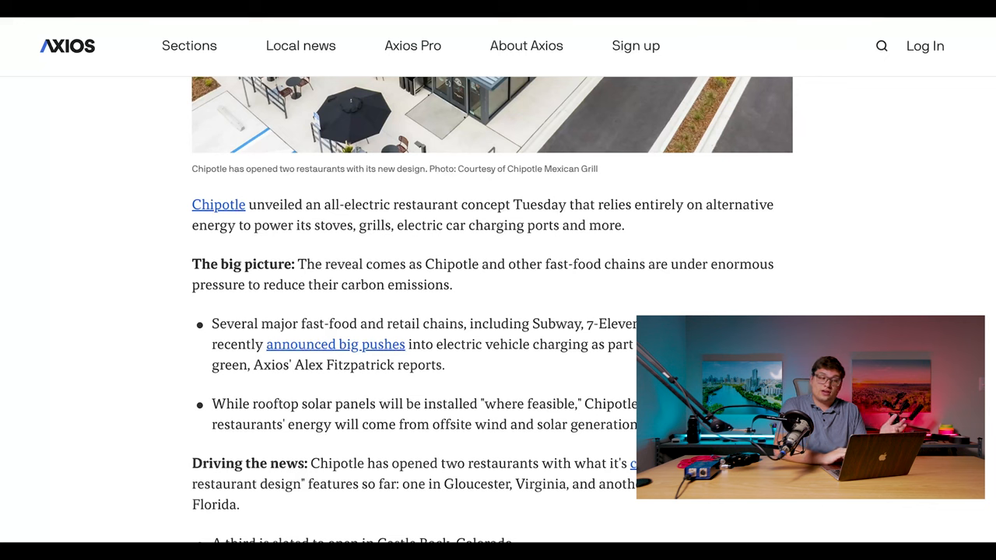
scroll("down", 3)
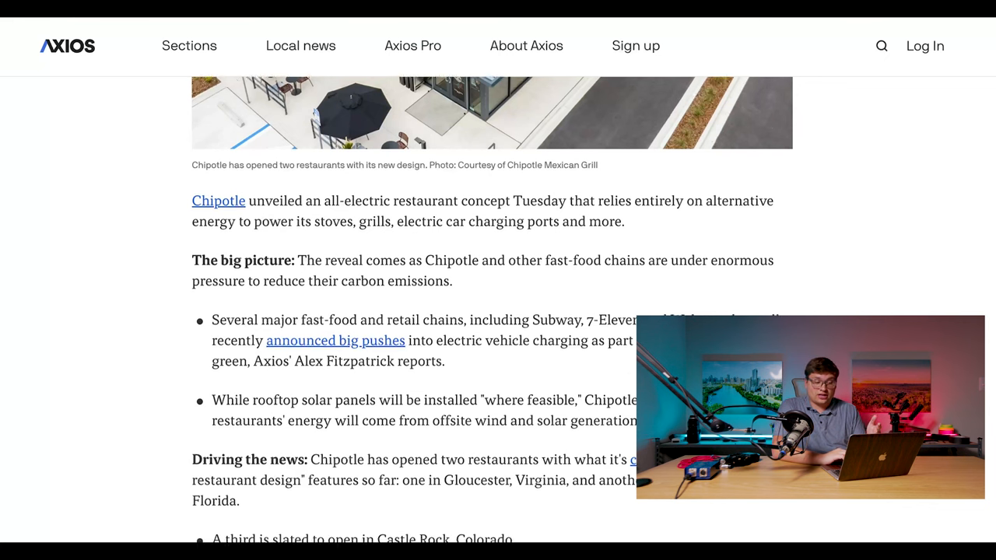
scroll("down", 3)
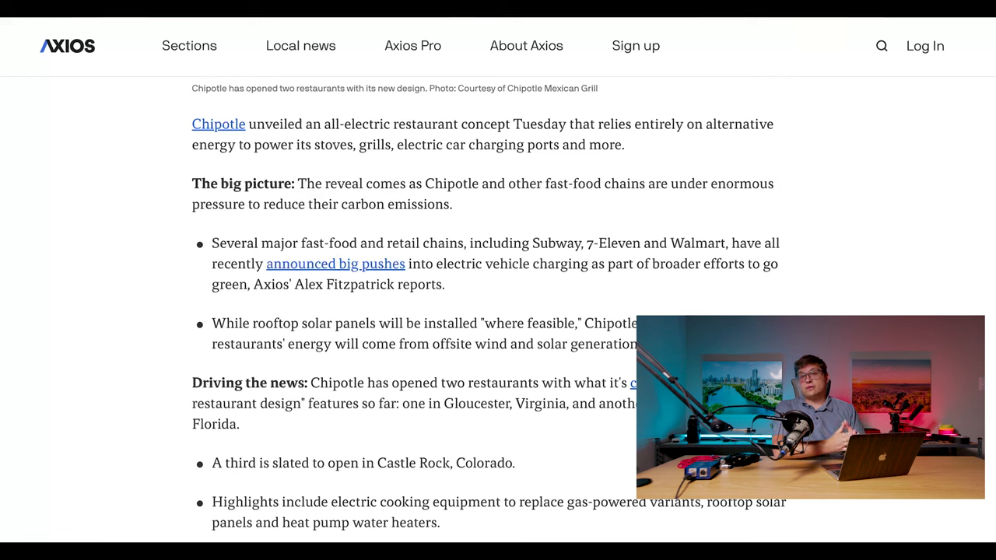
scroll("down", 3)
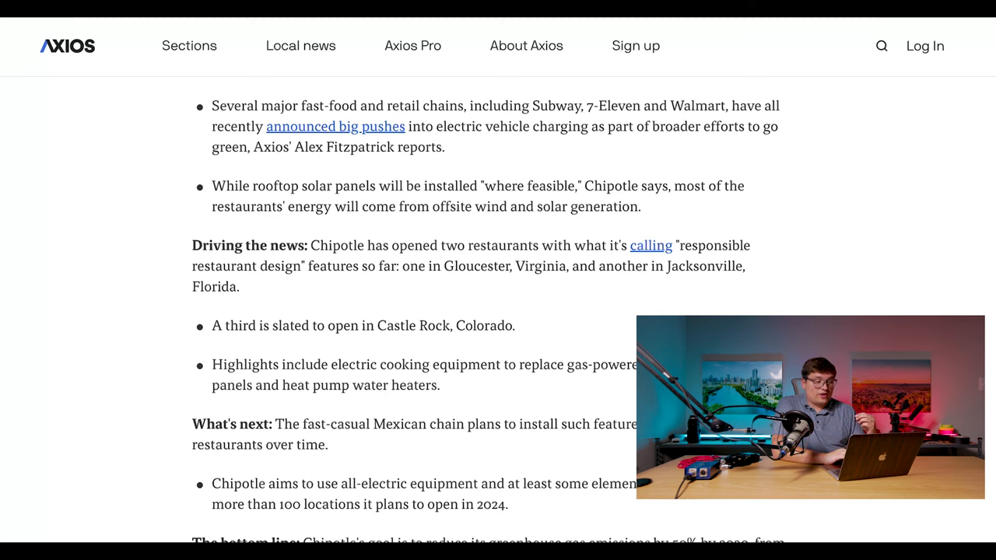
scroll("down", 3)
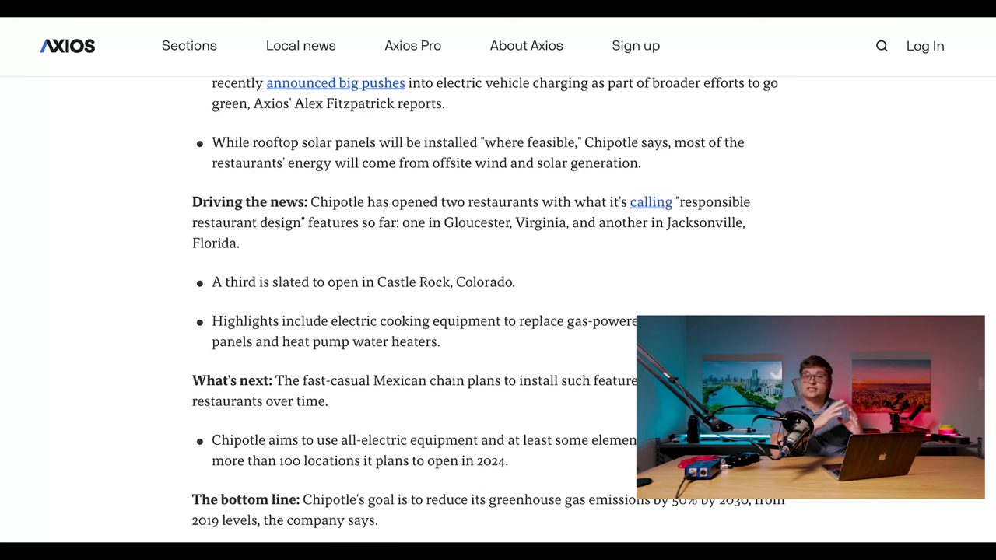
scroll("down", 3)
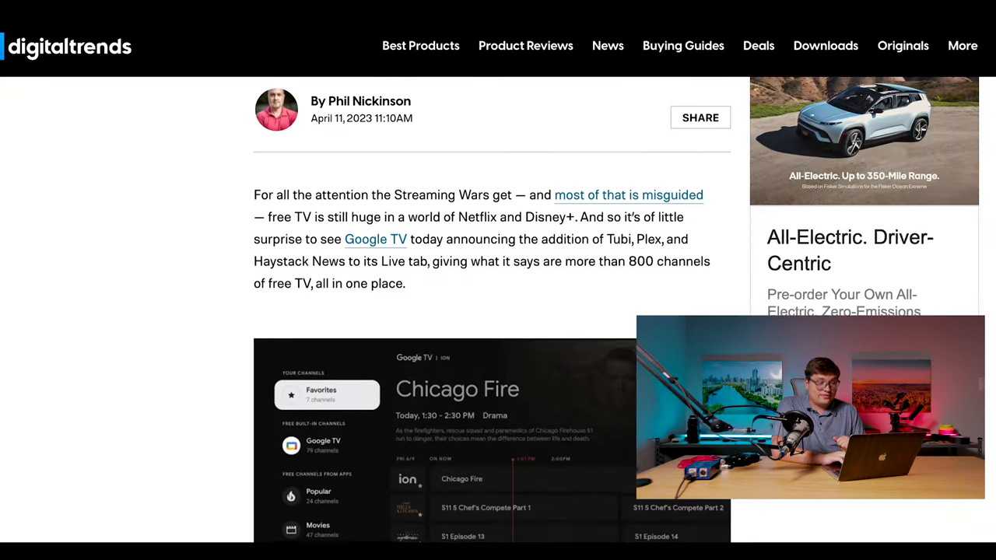
scroll("down", 3)
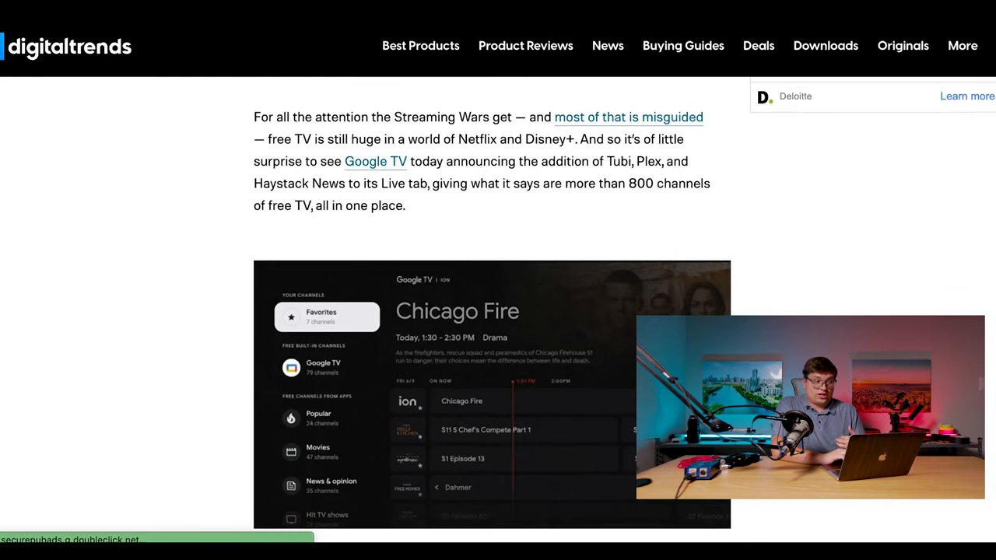
scroll("down", 3)
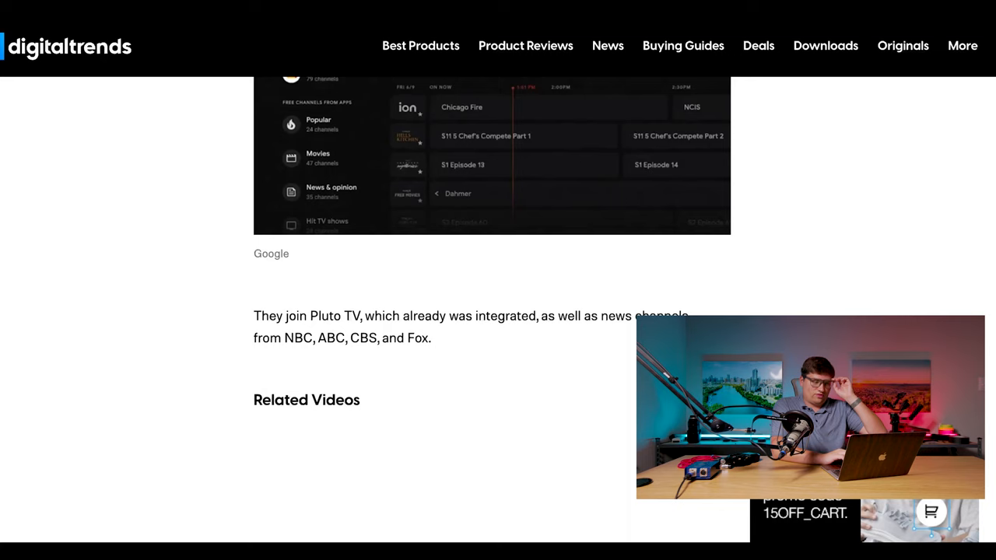
scroll("down", 3)
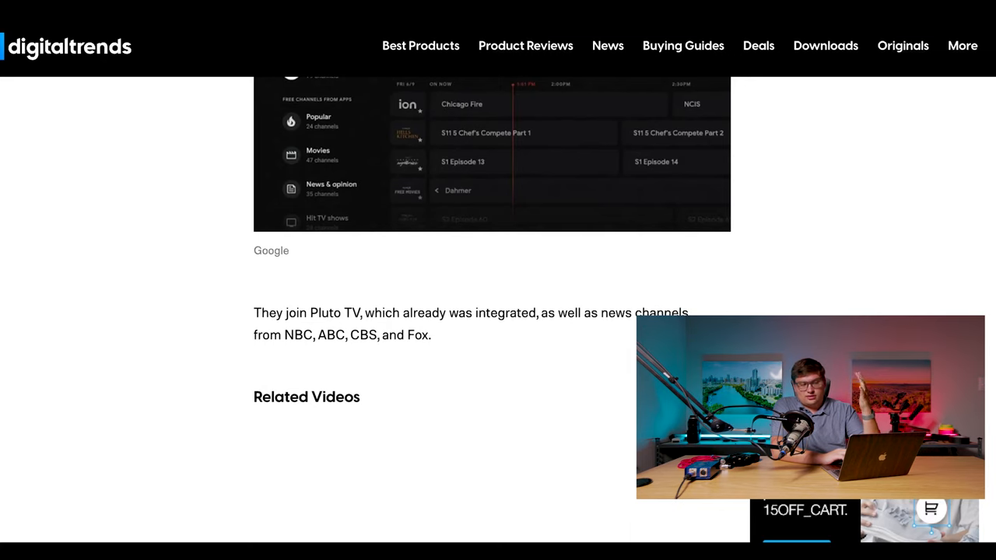
scroll("down", 3)
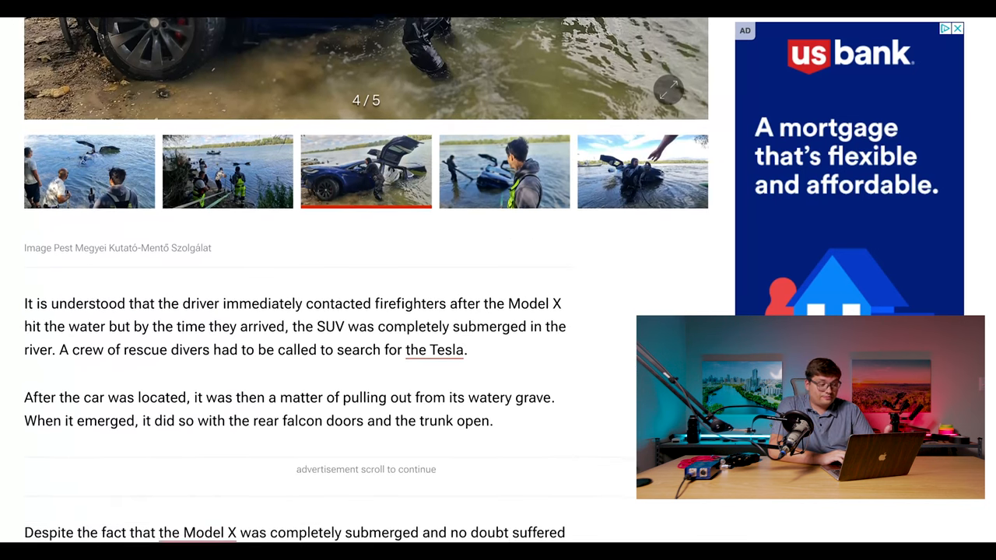
scroll("down", 3)
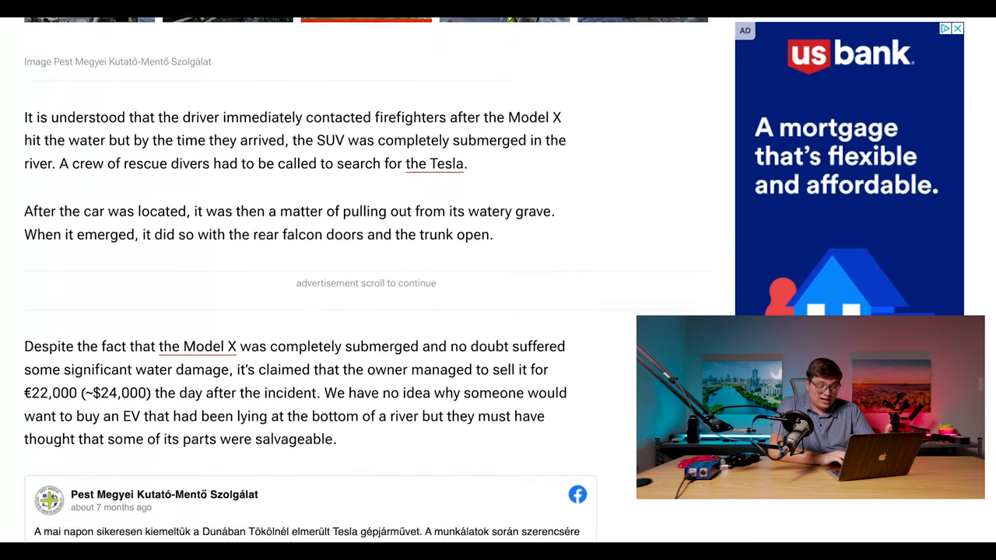
scroll("down", 3)
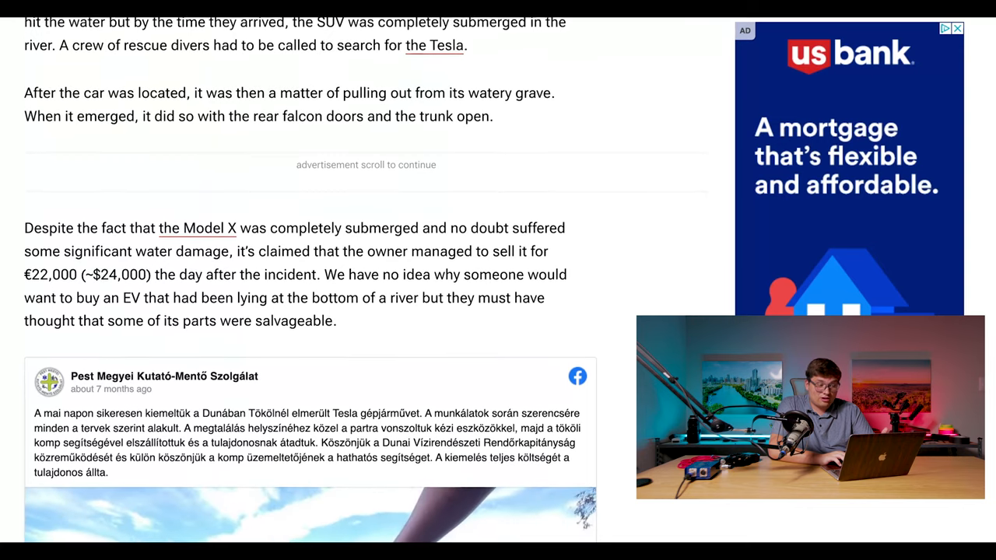
scroll("down", 3)
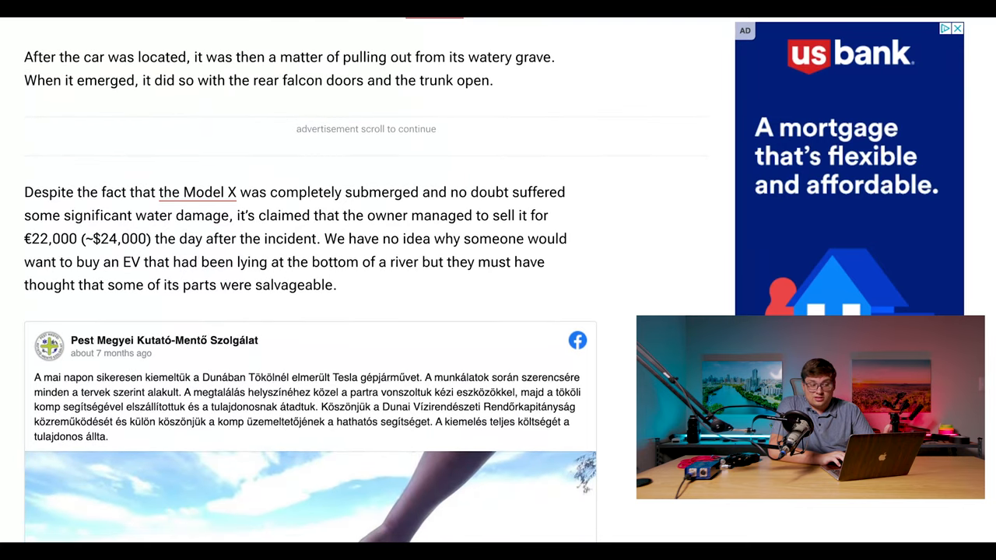
scroll("down", 3)
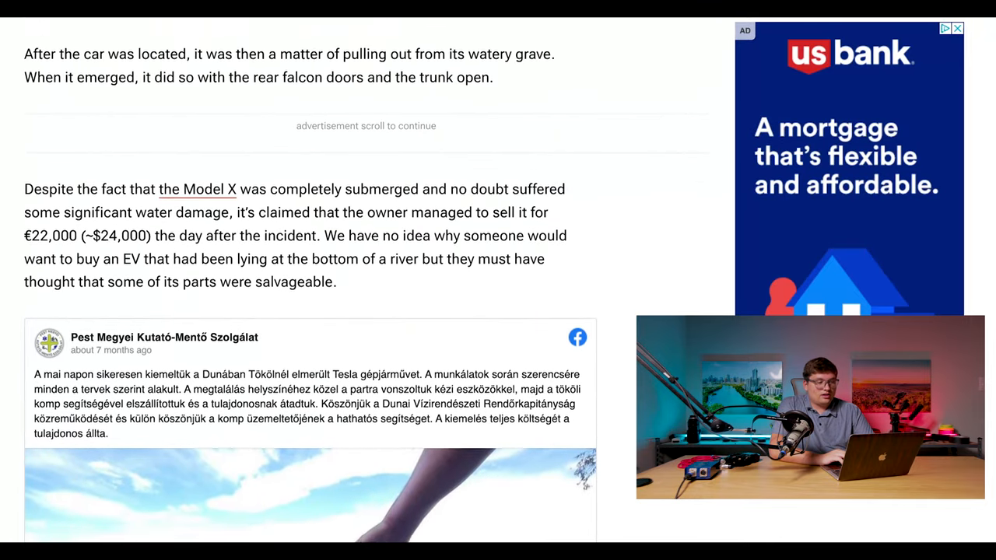
scroll("up", 3)
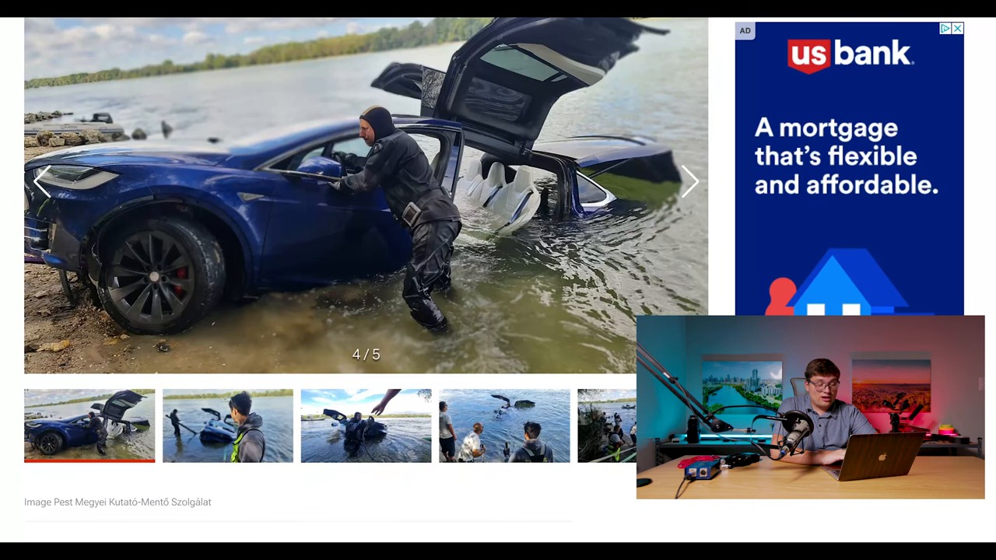
scroll("down", 3)
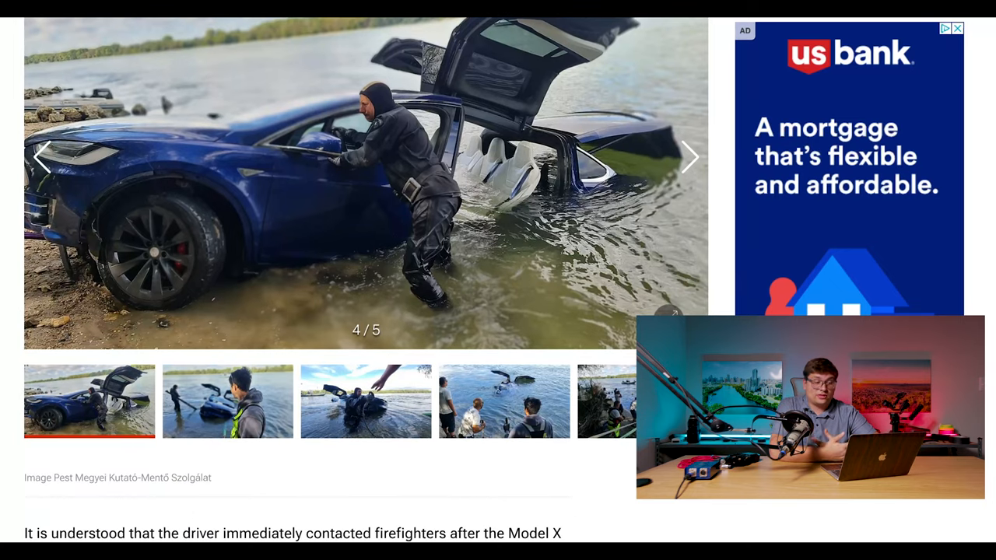
scroll("down", 3)
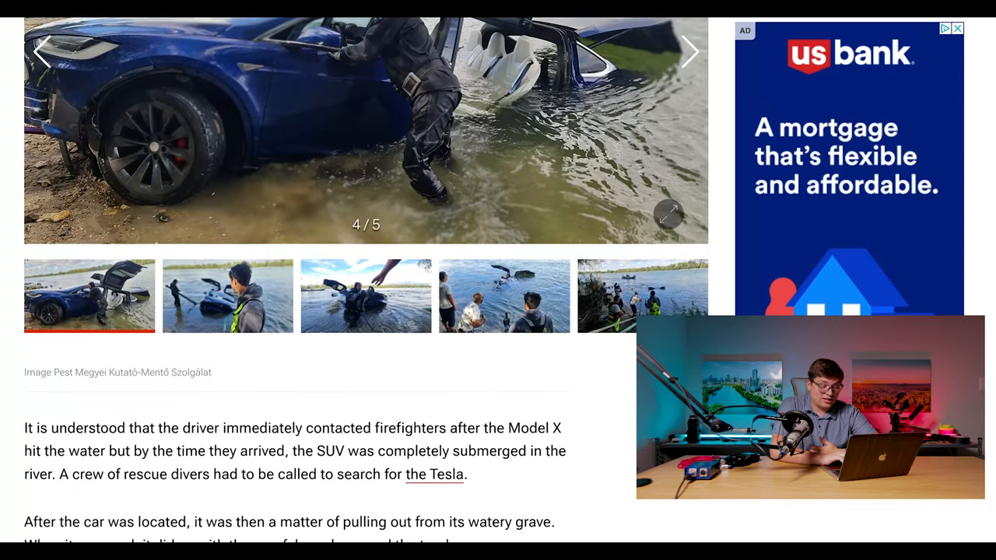
scroll("down", 3)
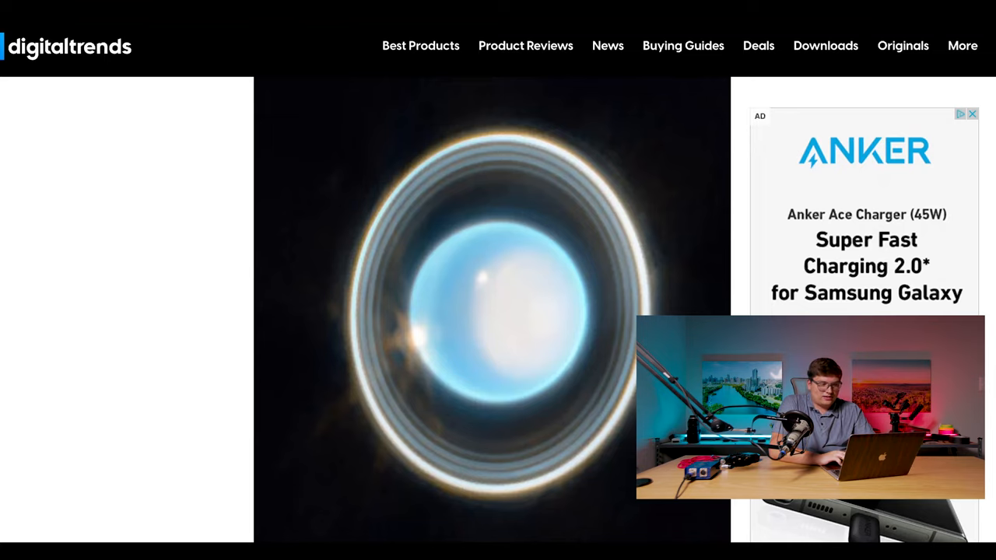
- Read the Webb Uranus rings article to its end, past the wider moon view and Editors' Recommendations
scroll("down", 3)
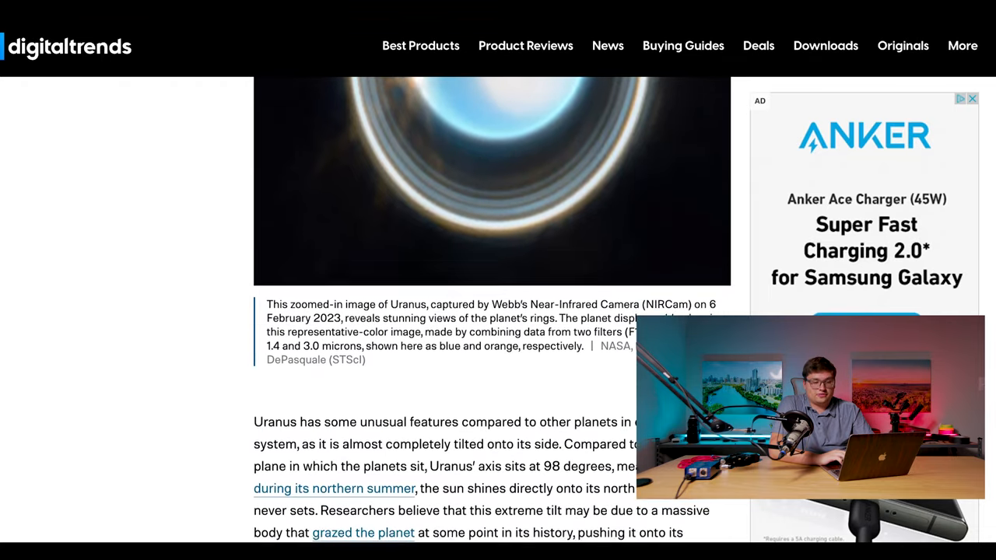
scroll("down", 3)
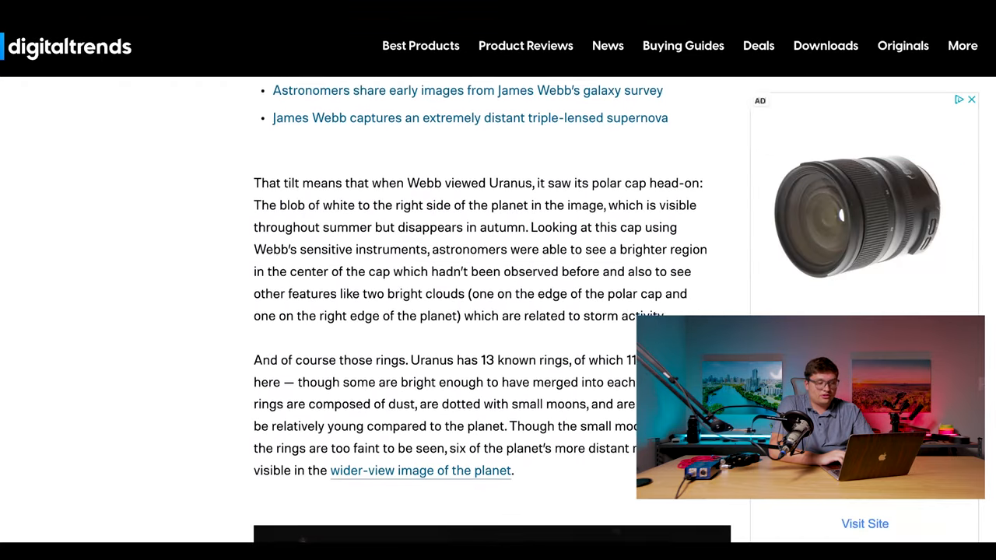
scroll("down", 3)
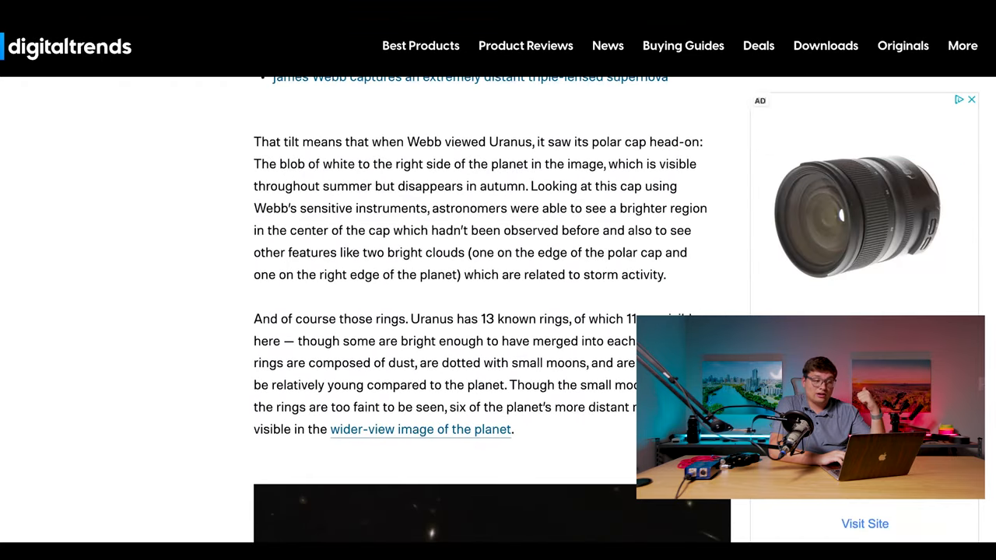
scroll("down", 3)
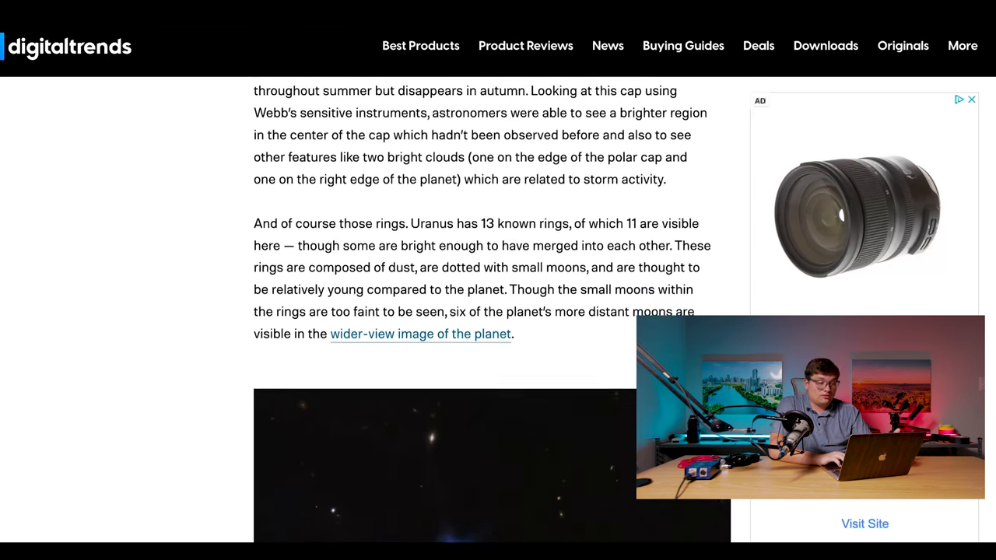
scroll("up", 3)
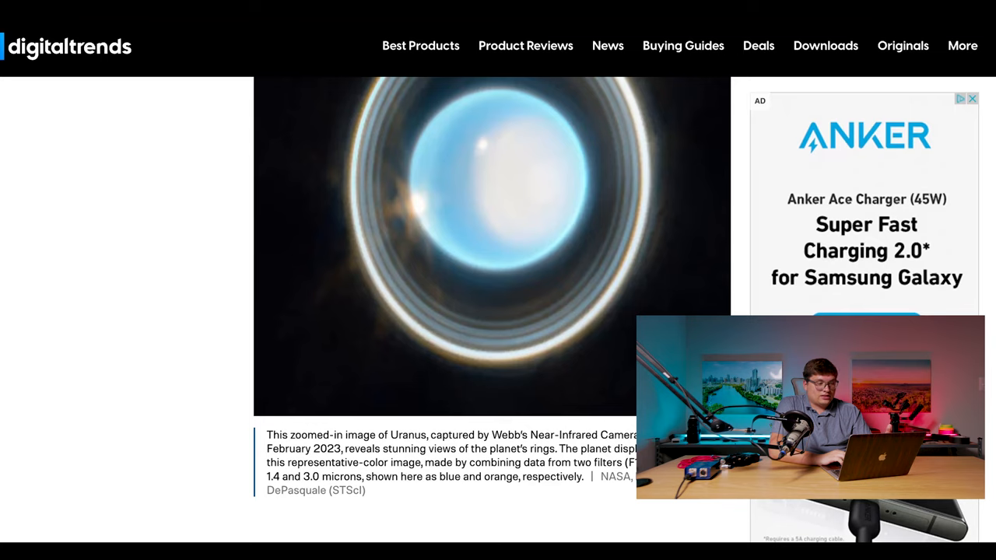
scroll("down", 3)
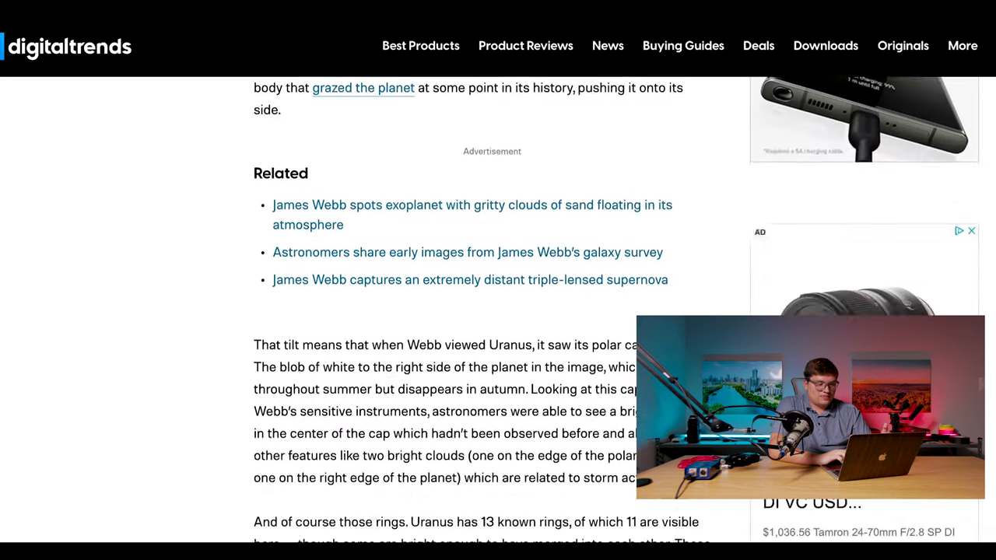
scroll("down", 3)
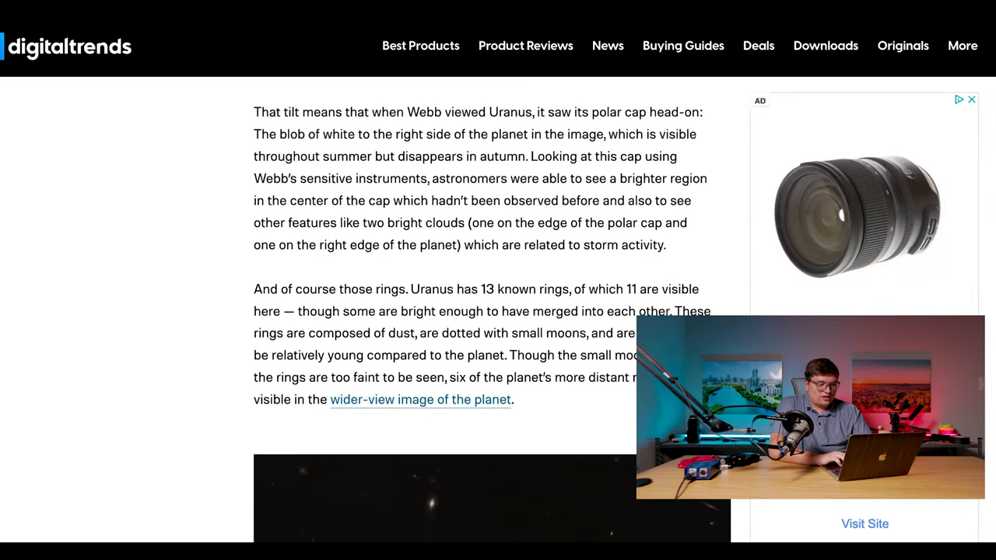
scroll("down", 3)
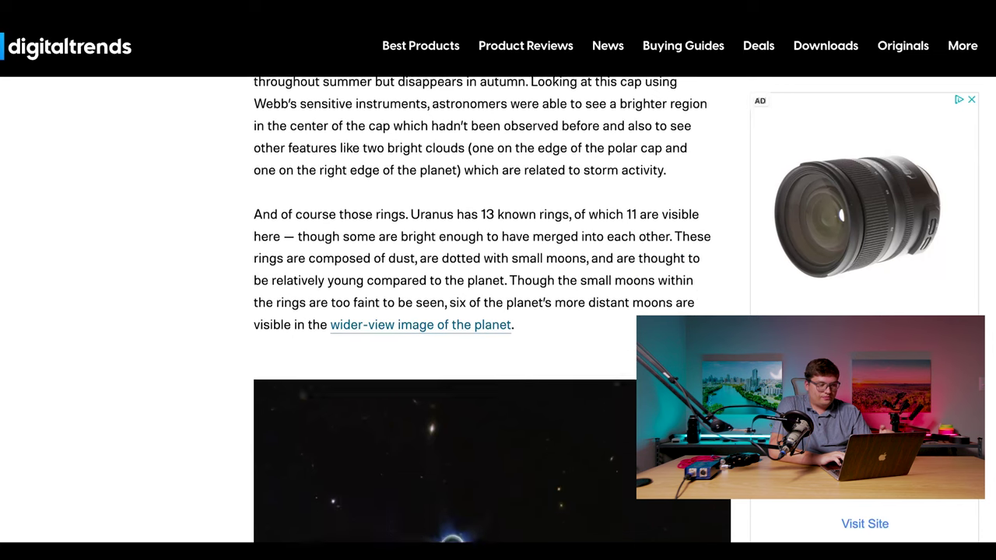
scroll("down", 3)
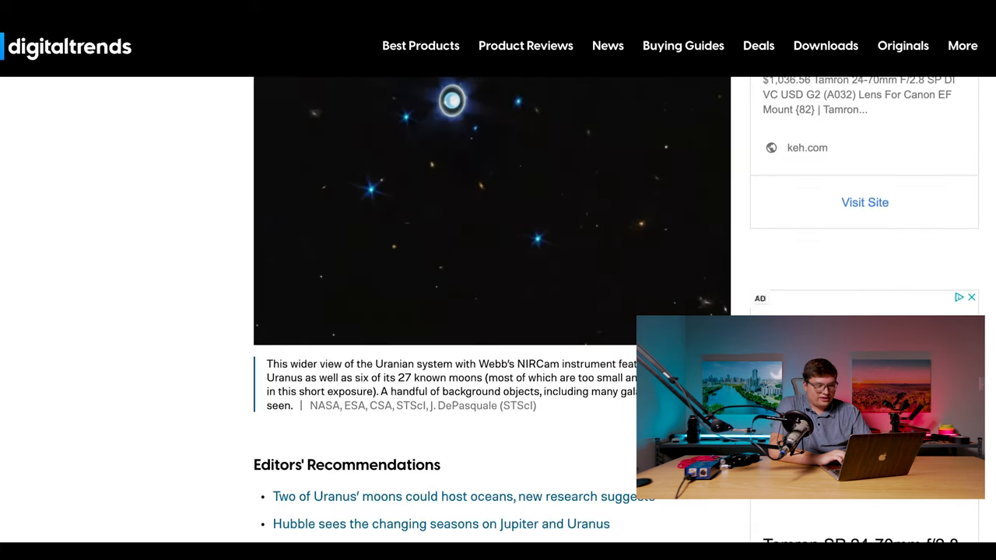
scroll("down", 3)
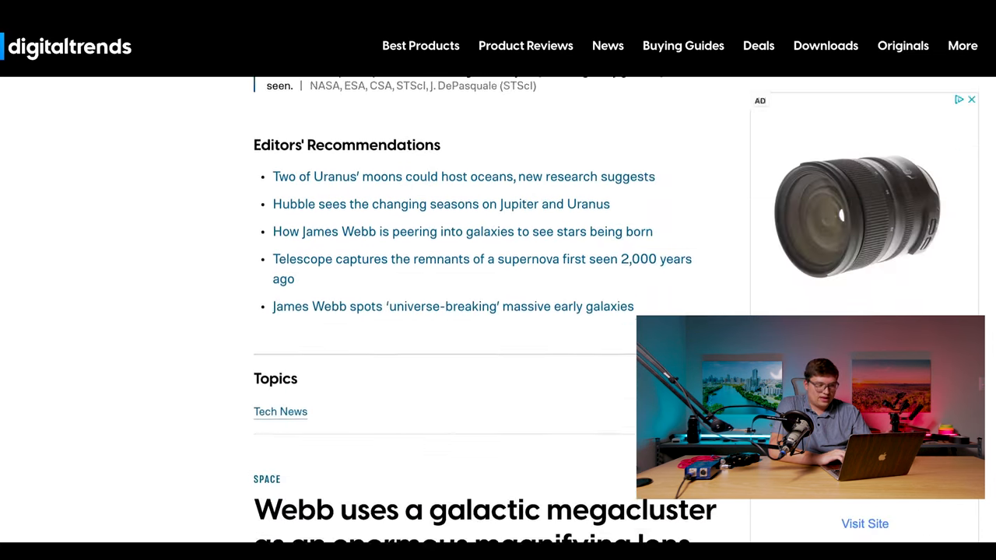
scroll("down", 3)
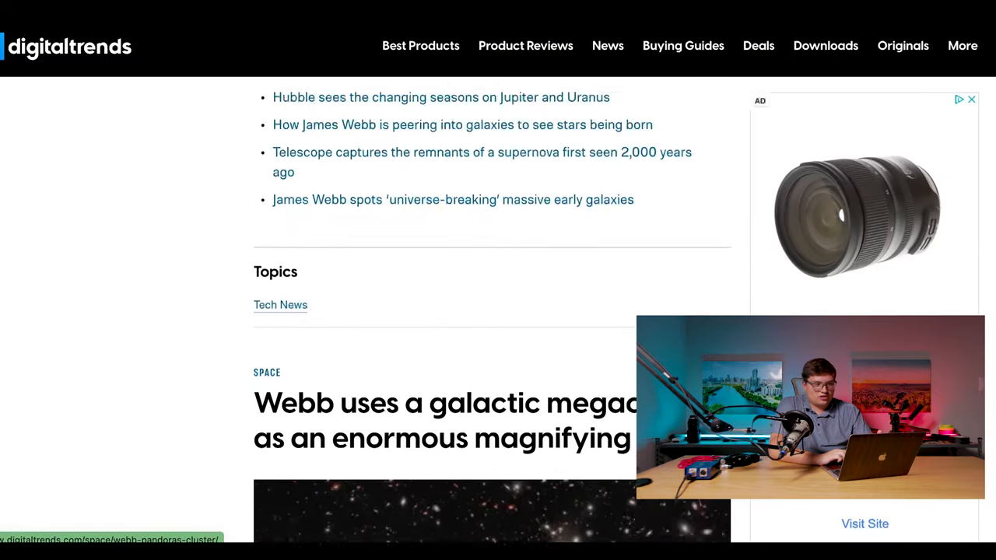